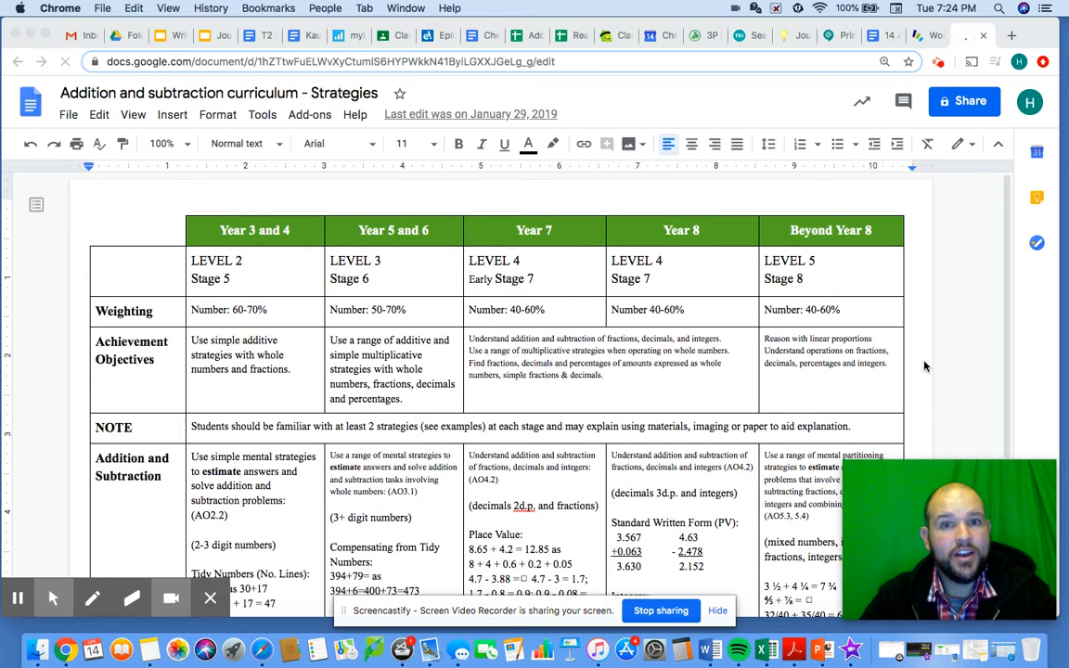
Highlight the Stage 5 Tidy Numbers and Place Value Partitioning example lines in yellow.
{"action": "scroll", "scroll_direction": "down", "scroll_amount": 3}
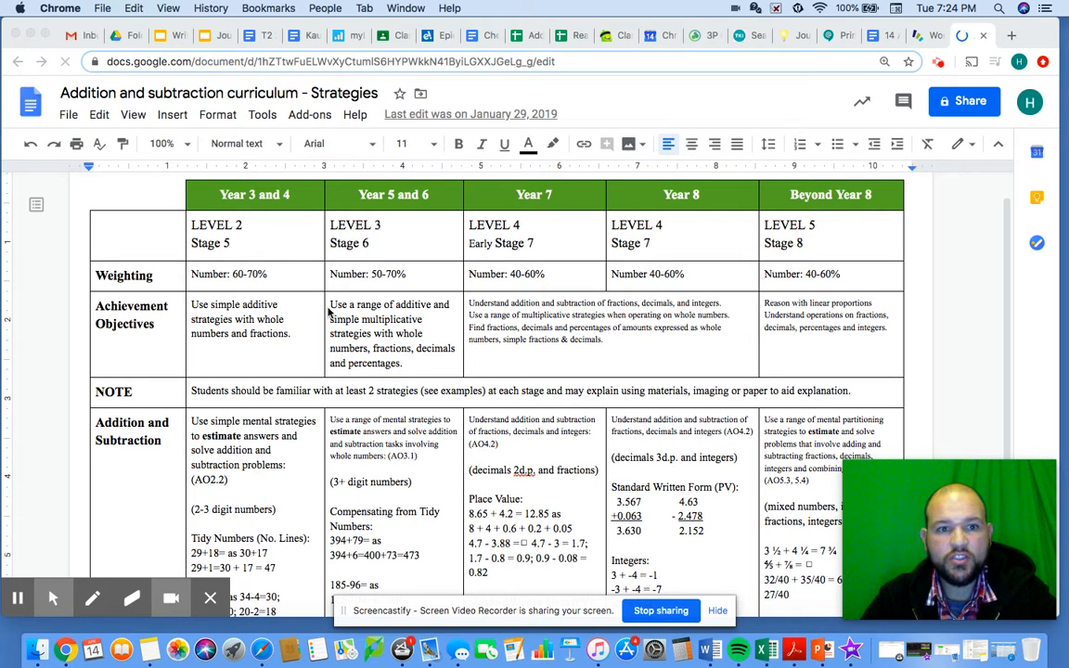
{"action": "mouse_move", "coordinate": [256, 345]}
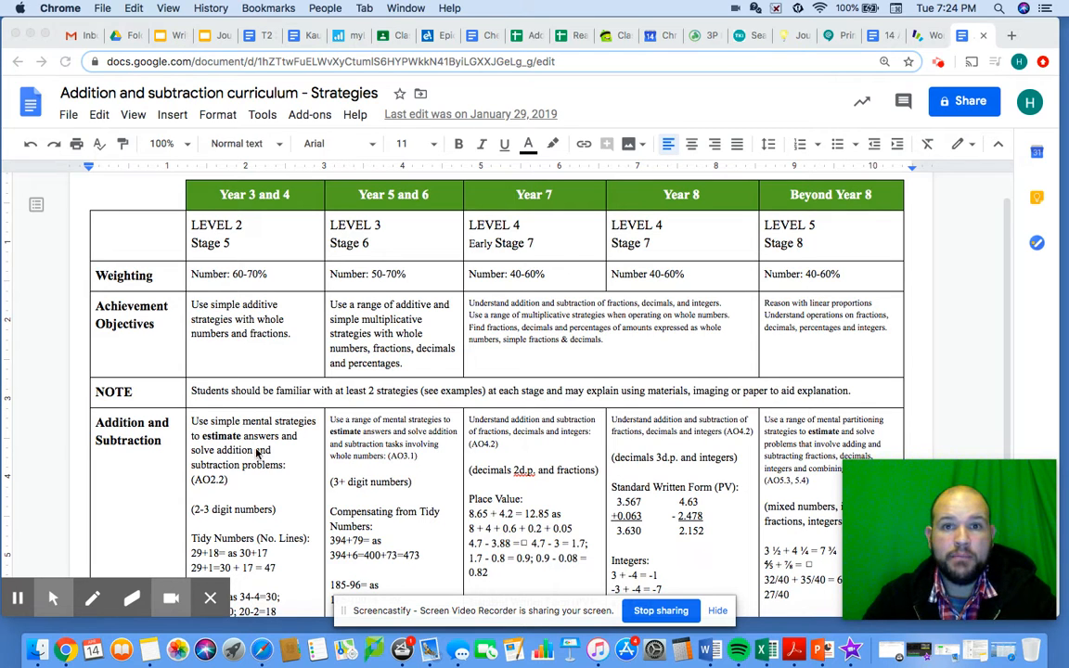
{"action": "mouse_move", "coordinate": [665, 260]}
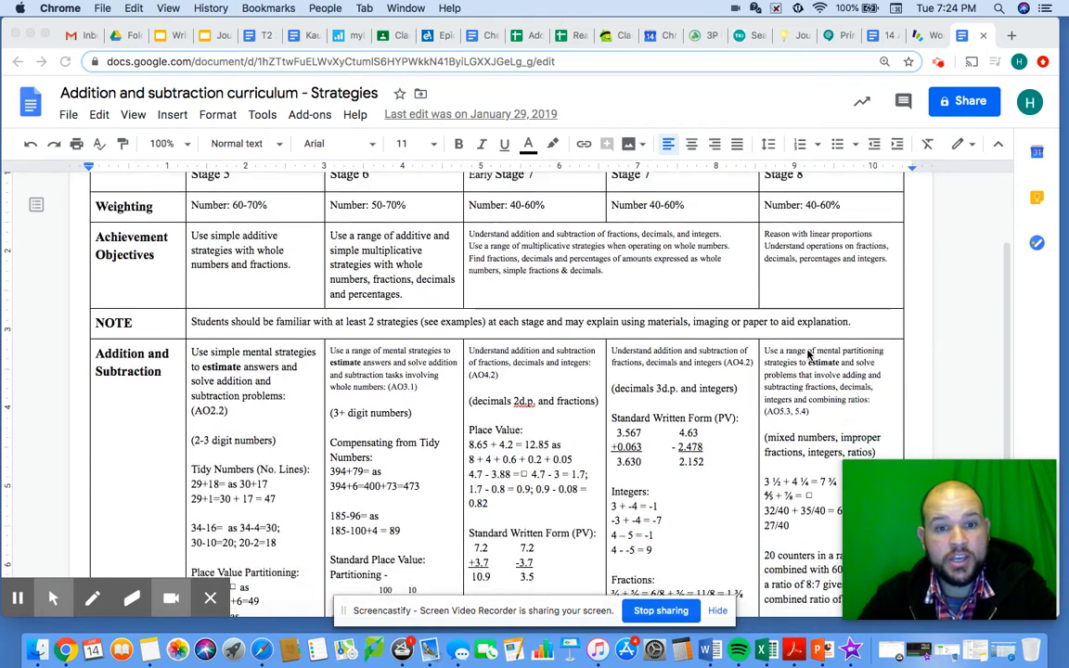
{"action": "scroll", "scroll_direction": "down", "scroll_amount": 3}
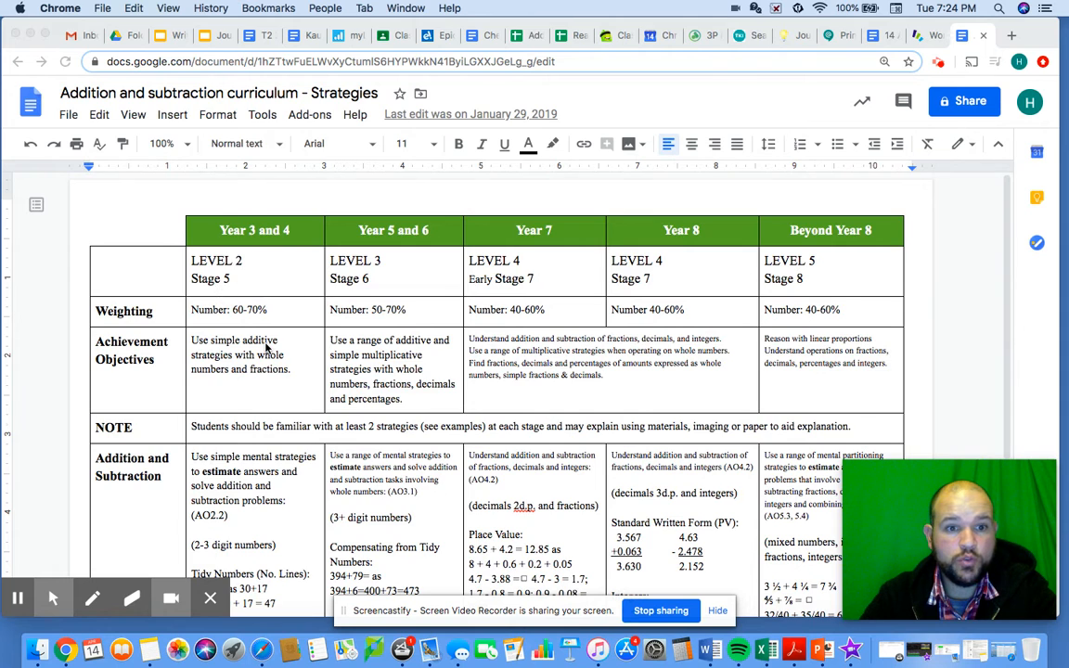
{"action": "scroll", "scroll_direction": "down", "scroll_amount": 3}
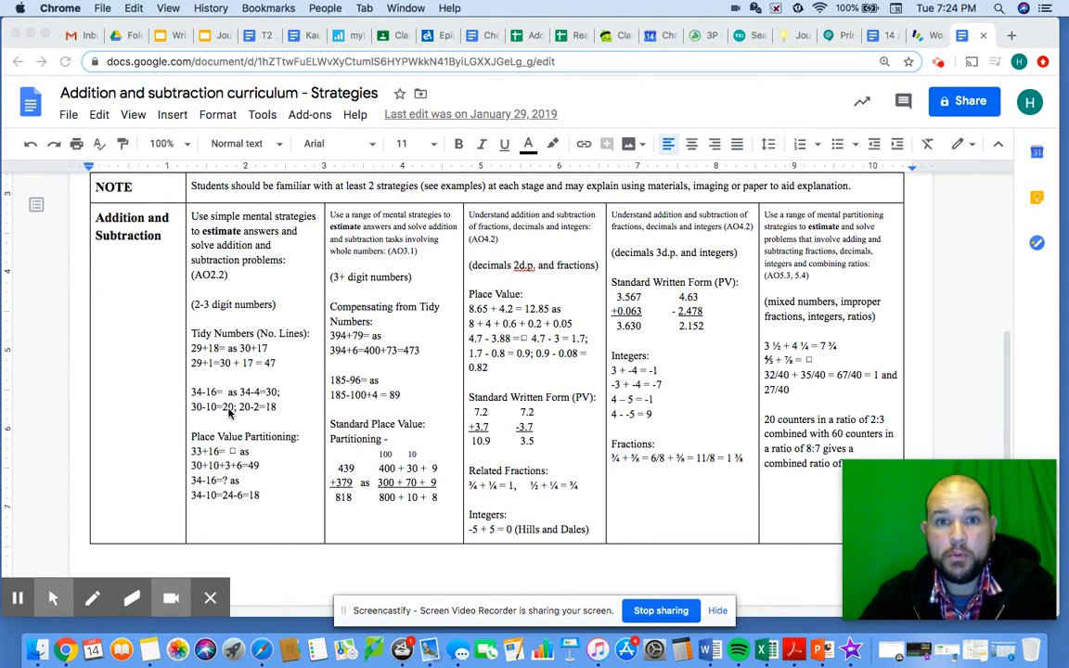
{"action": "mouse_move", "coordinate": [212, 331]}
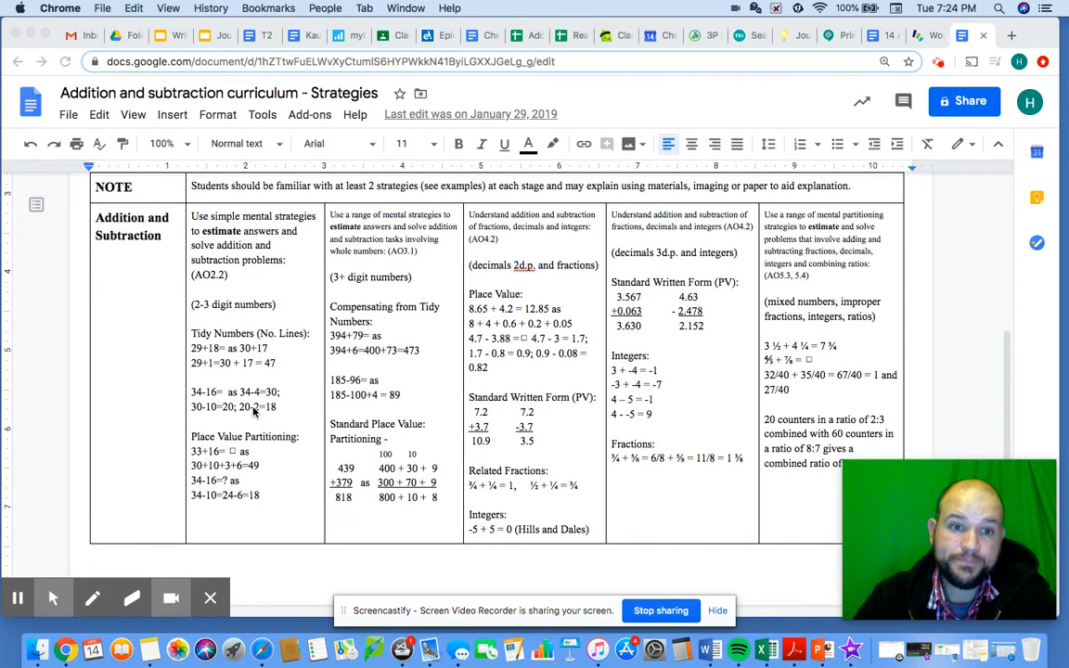
{"action": "mouse_move", "coordinate": [208, 479]}
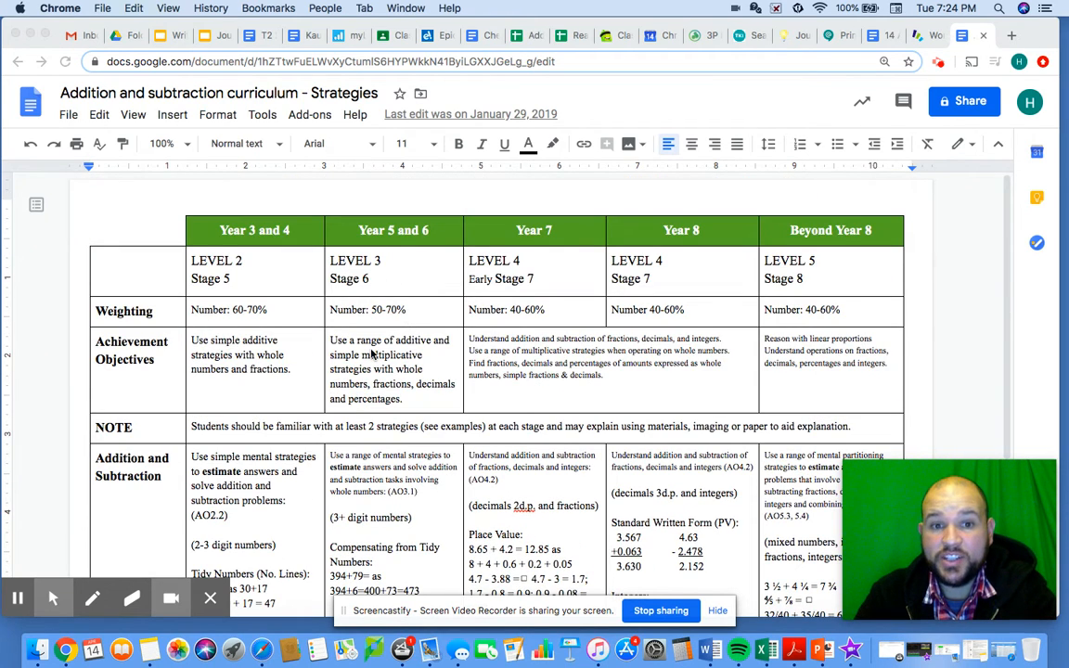
{"action": "scroll", "scroll_direction": "down", "scroll_amount": 3}
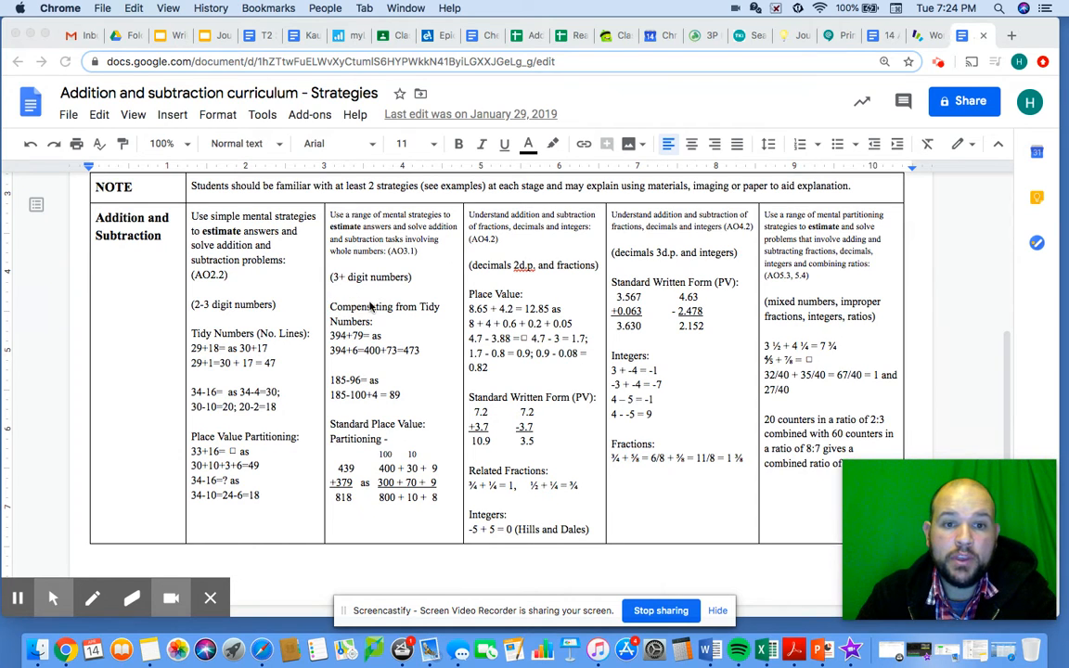
{"action": "mouse_move", "coordinate": [429, 226]}
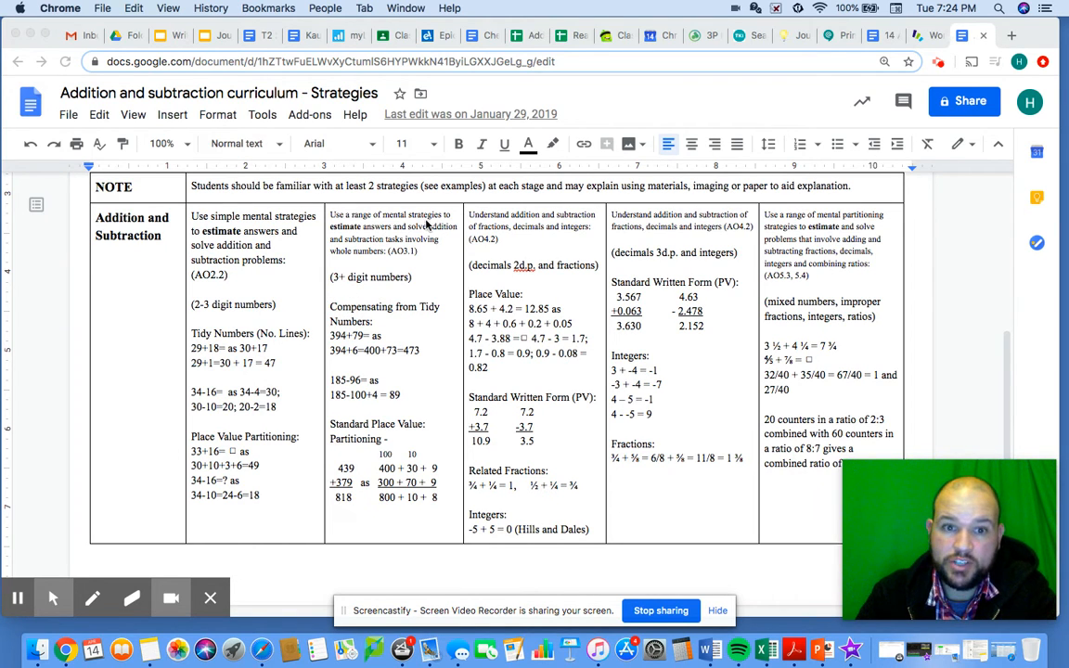
{"action": "mouse_move", "coordinate": [378, 247]}
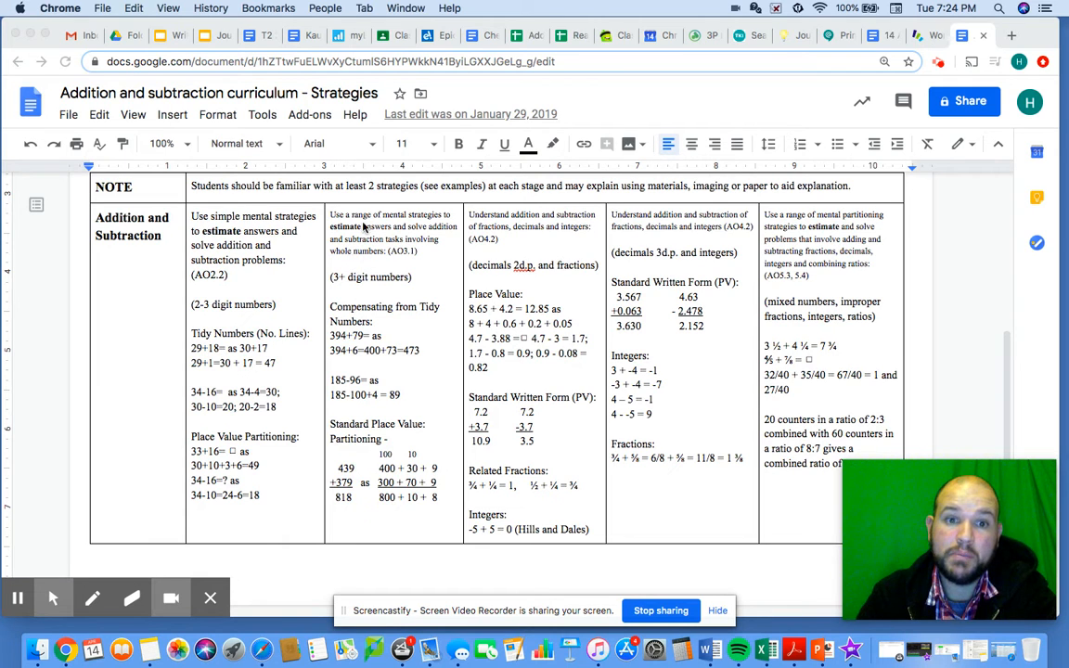
{"action": "mouse_move", "coordinate": [327, 212]}
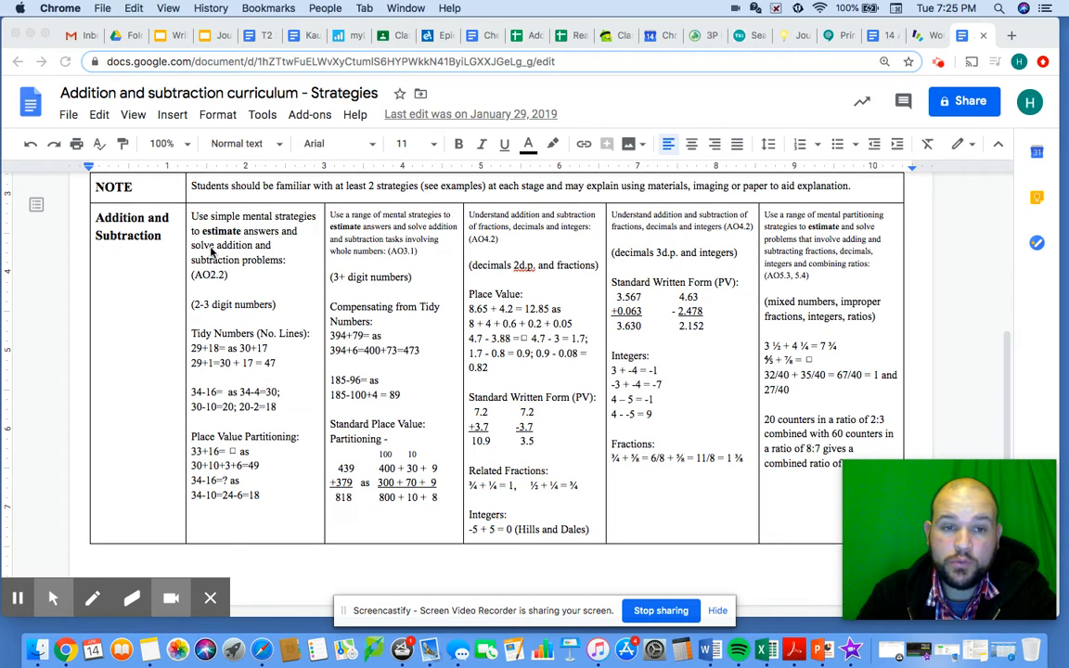
{"action": "mouse_move", "coordinate": [351, 216]}
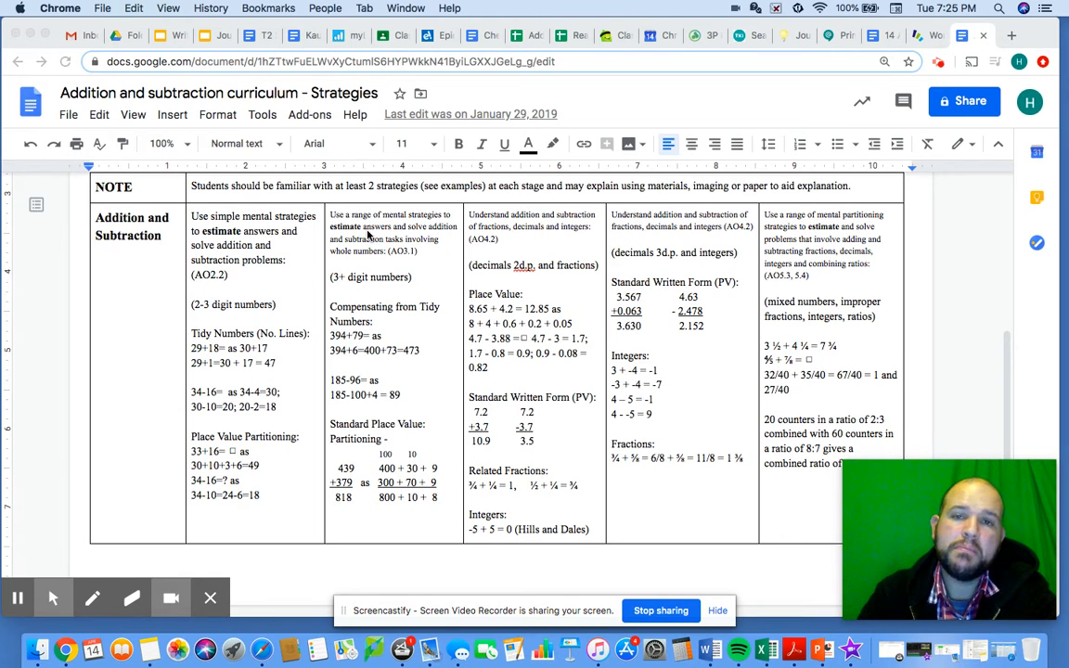
{"action": "mouse_move", "coordinate": [281, 319]}
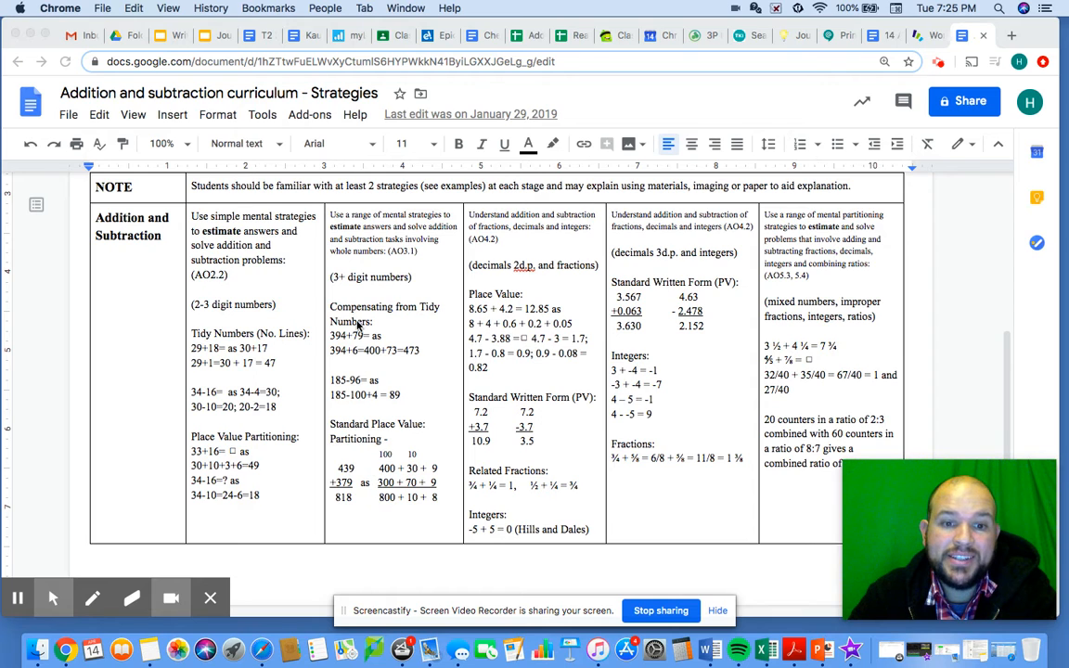
{"action": "mouse_move", "coordinate": [390, 445]}
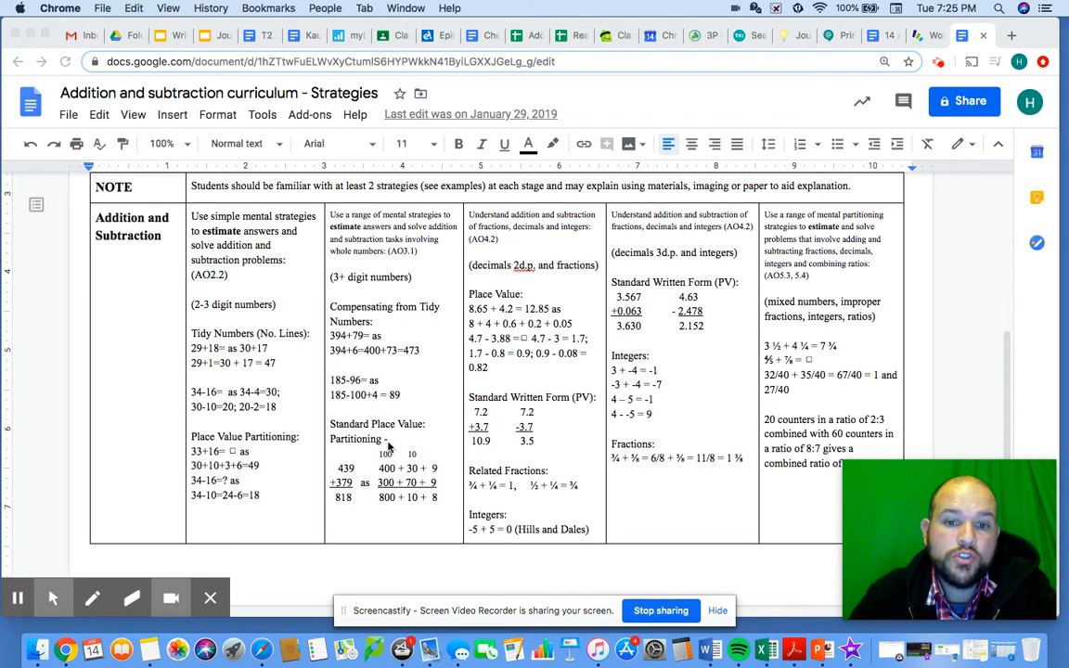
{"action": "mouse_move", "coordinate": [398, 498]}
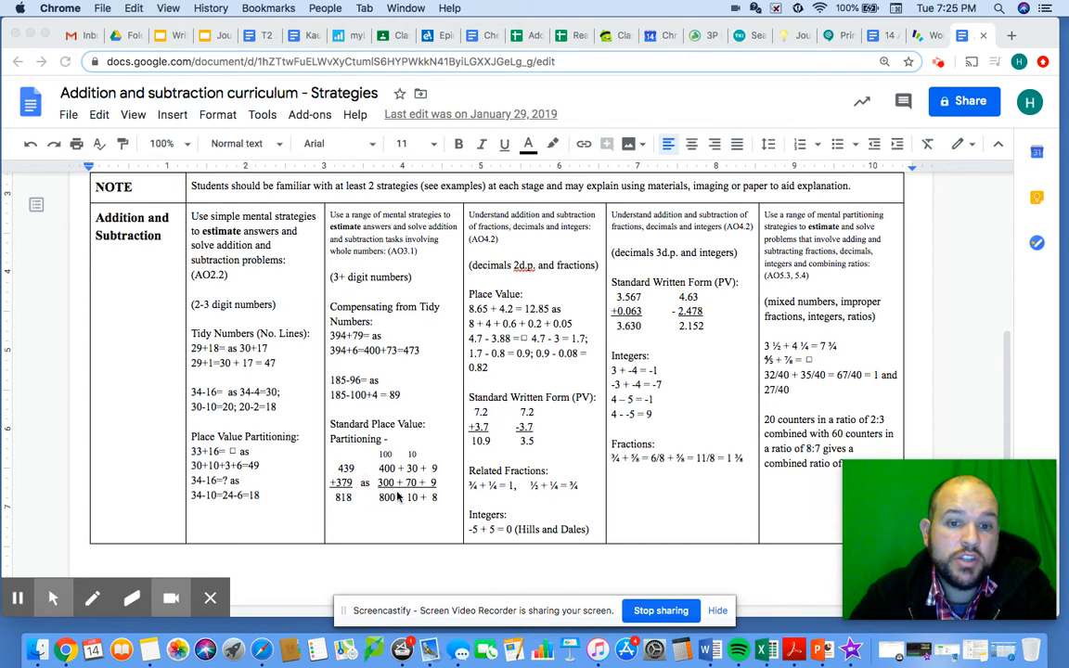
{"action": "mouse_move", "coordinate": [362, 481]}
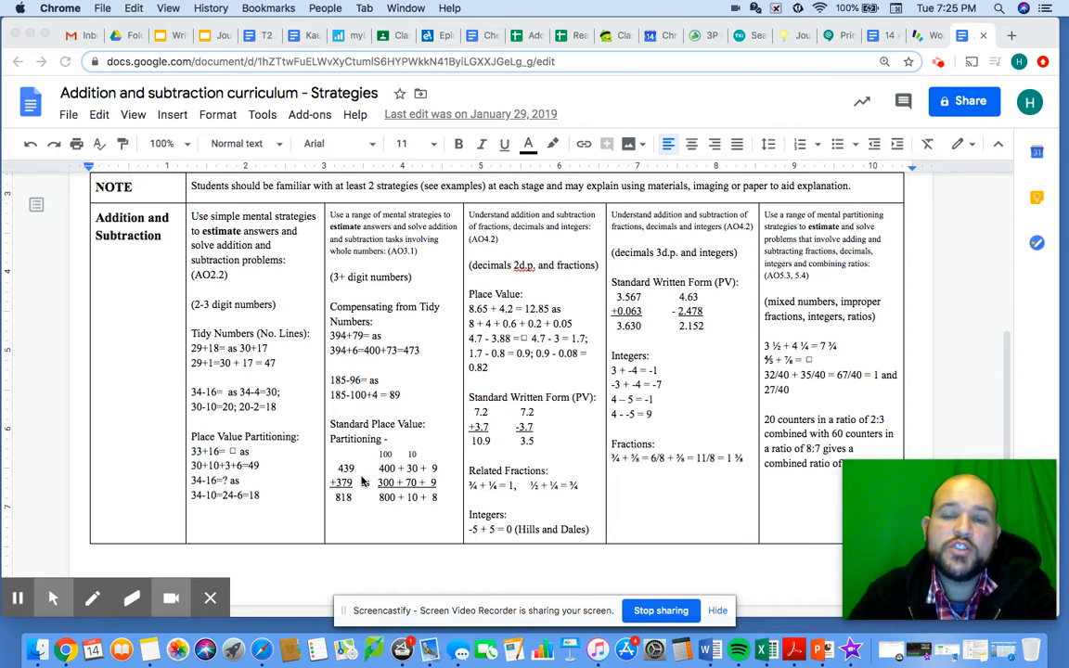
{"action": "mouse_move", "coordinate": [390, 433]}
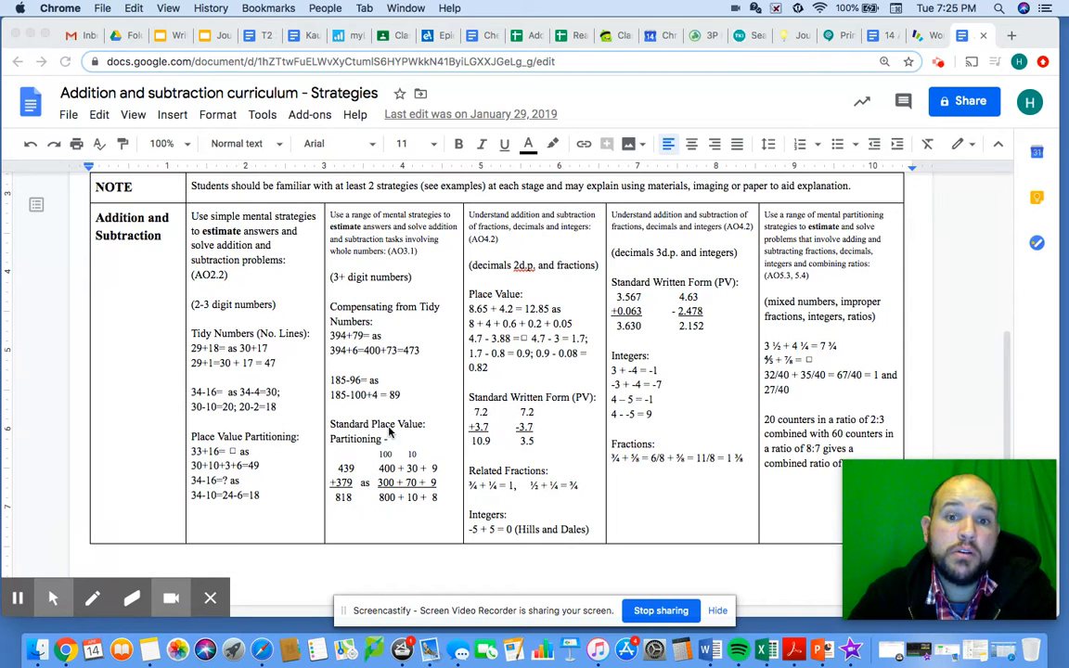
{"action": "mouse_move", "coordinate": [442, 336]}
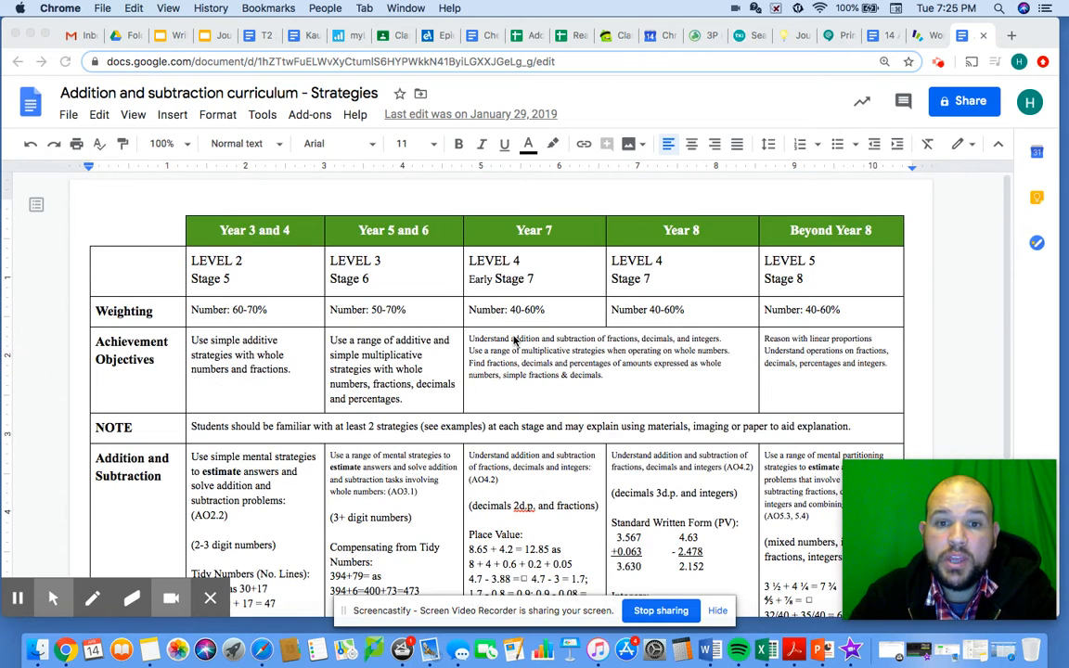
{"action": "scroll", "scroll_direction": "down", "scroll_amount": 3}
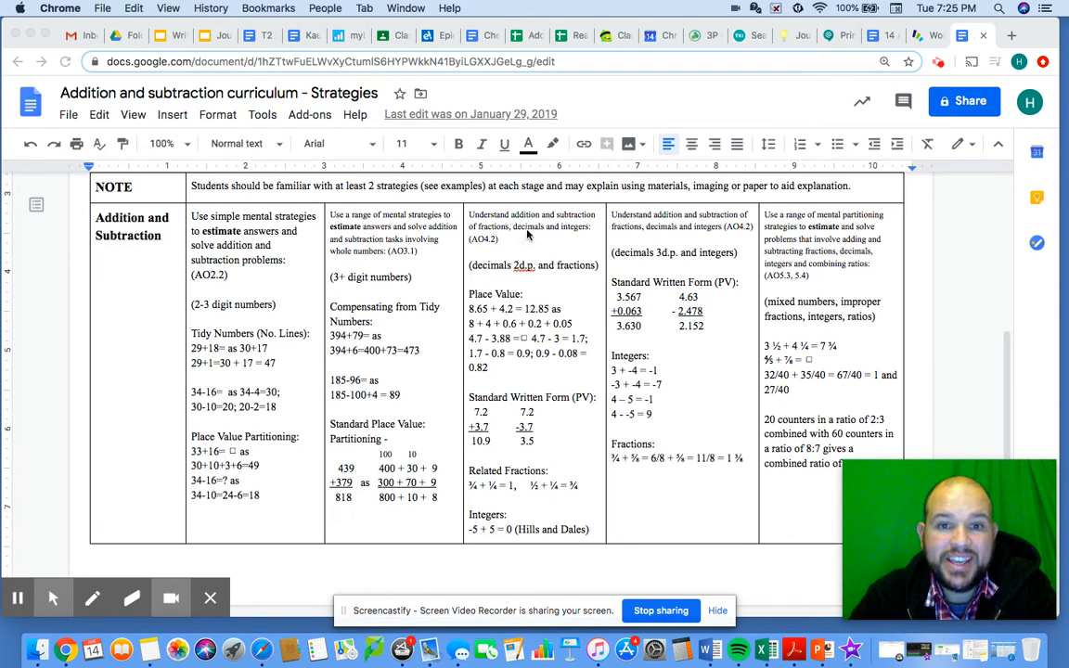
{"action": "mouse_move", "coordinate": [549, 270]}
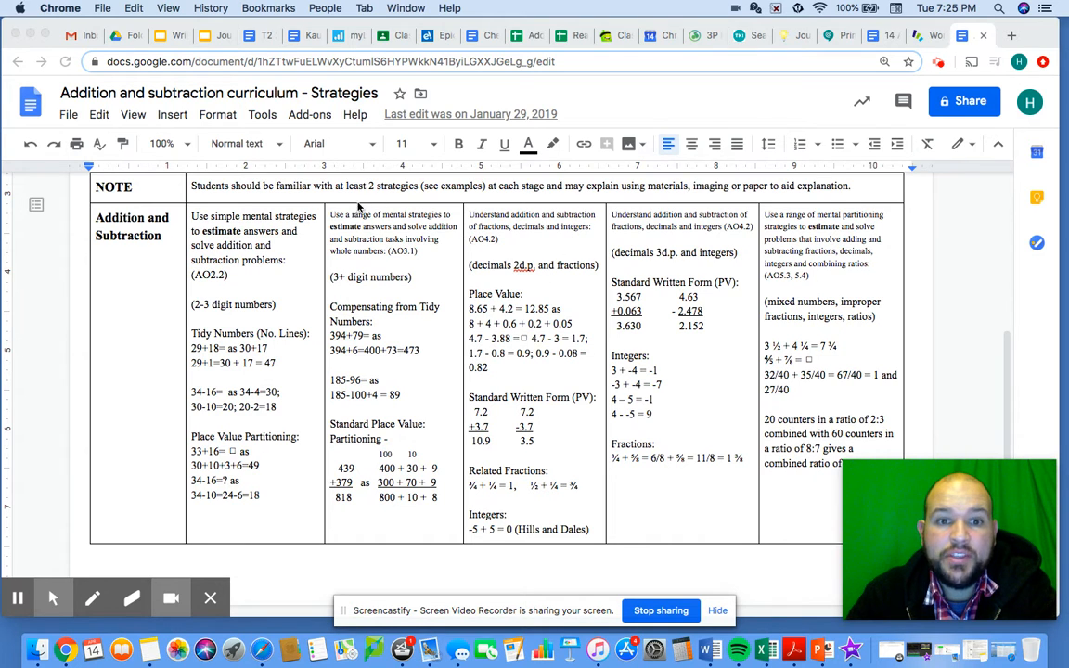
{"action": "mouse_move", "coordinate": [343, 280]}
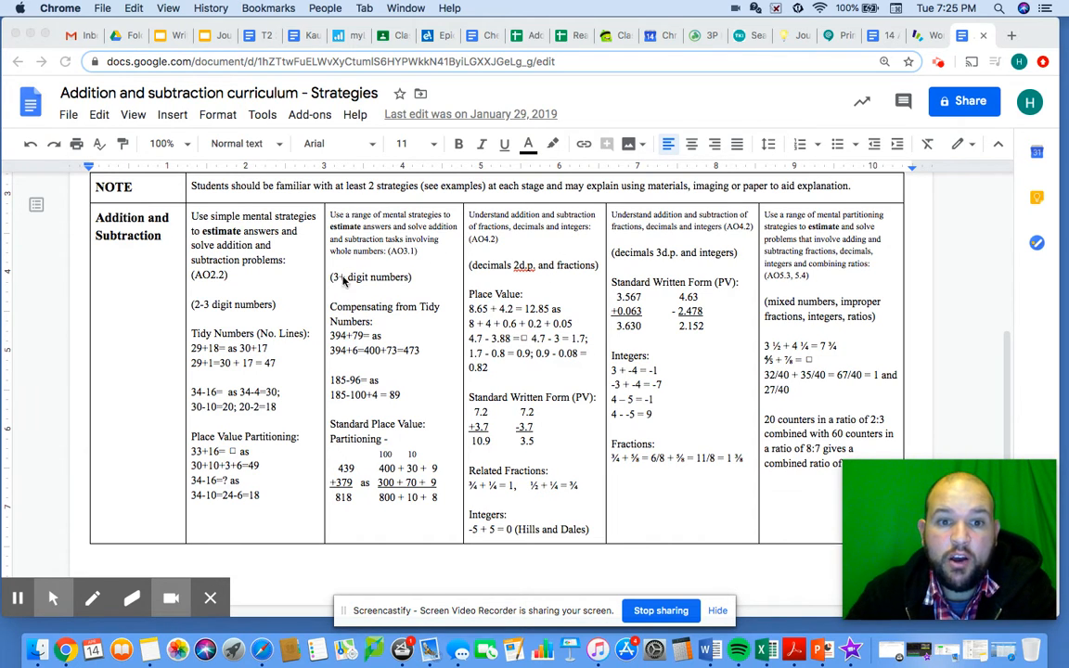
{"action": "mouse_move", "coordinate": [516, 286]}
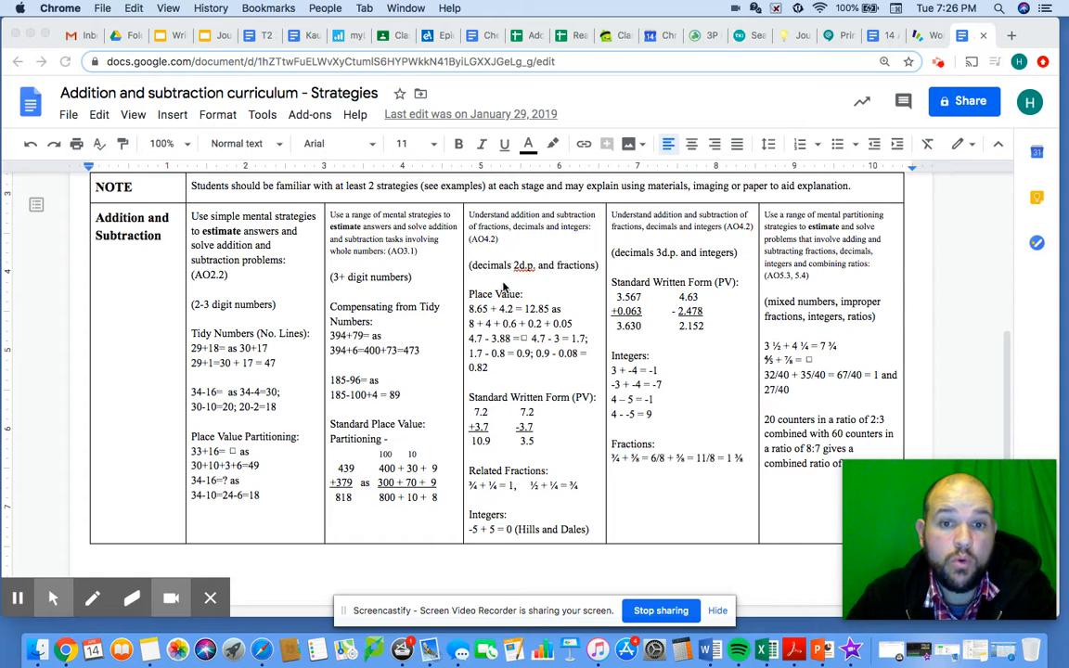
{"action": "mouse_move", "coordinate": [505, 234]}
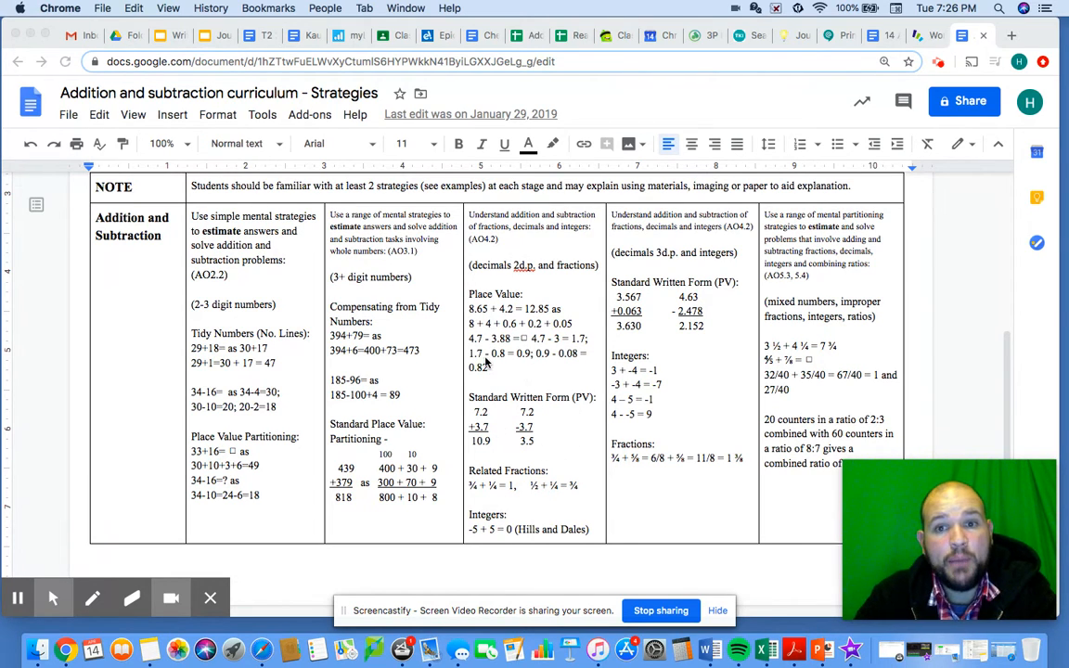
{"action": "mouse_move", "coordinate": [650, 364]}
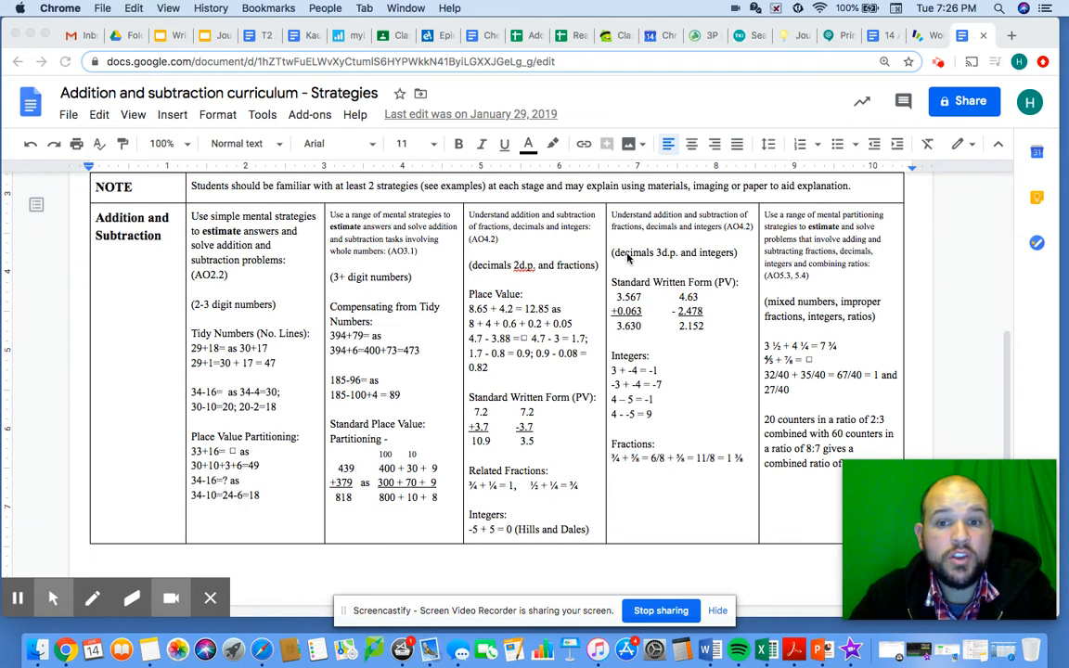
{"action": "mouse_move", "coordinate": [716, 338]}
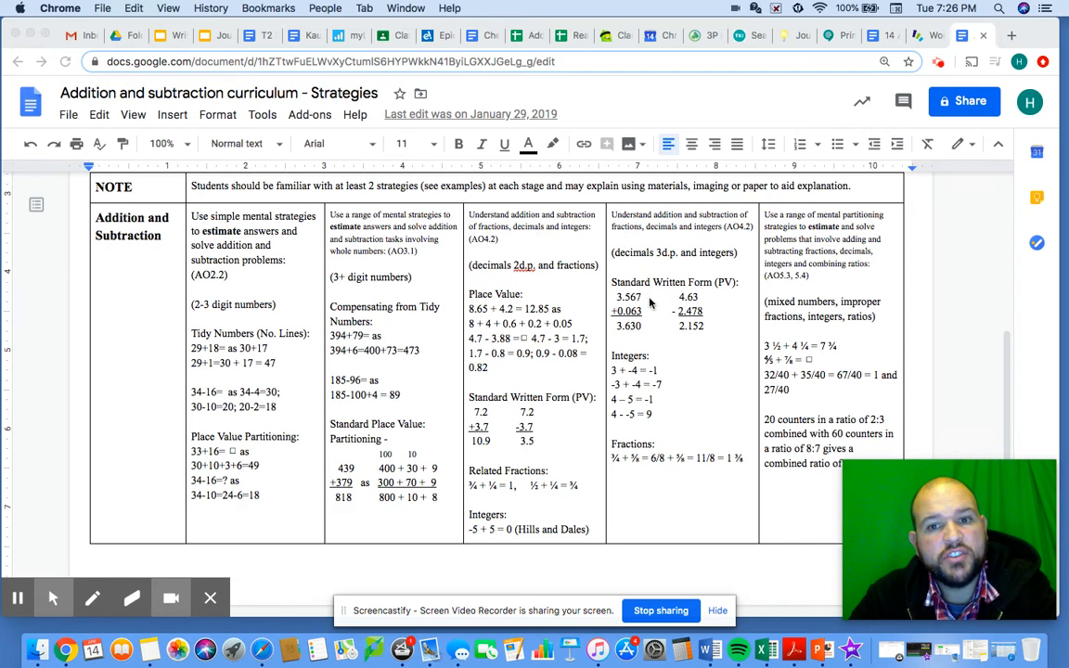
{"action": "mouse_move", "coordinate": [690, 353]}
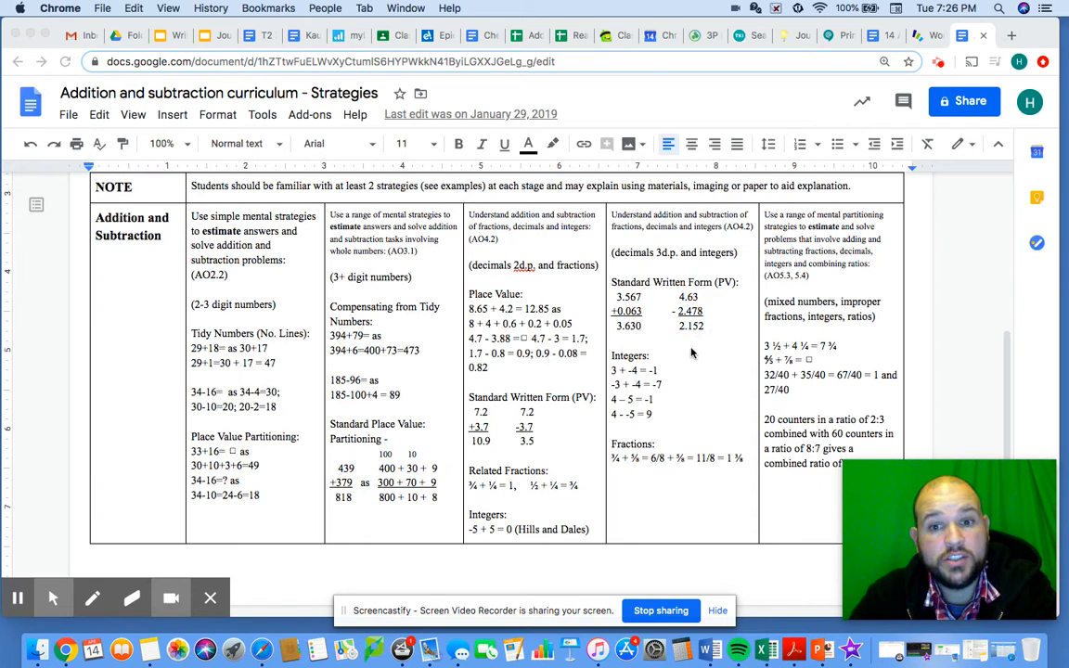
{"action": "mouse_move", "coordinate": [483, 316]}
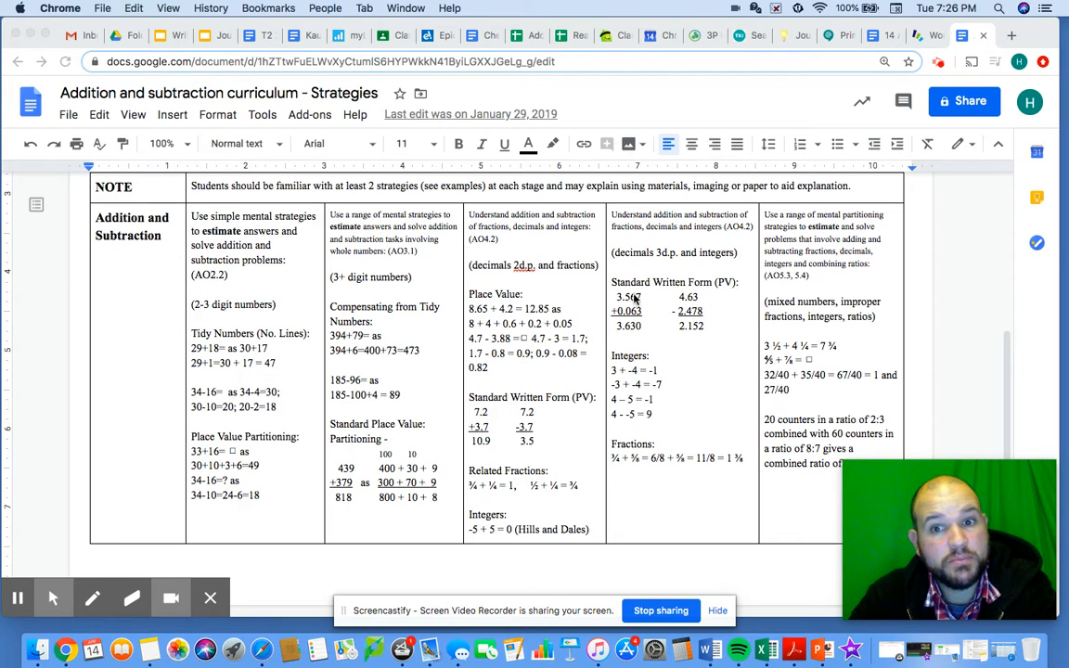
{"action": "mouse_move", "coordinate": [709, 297]}
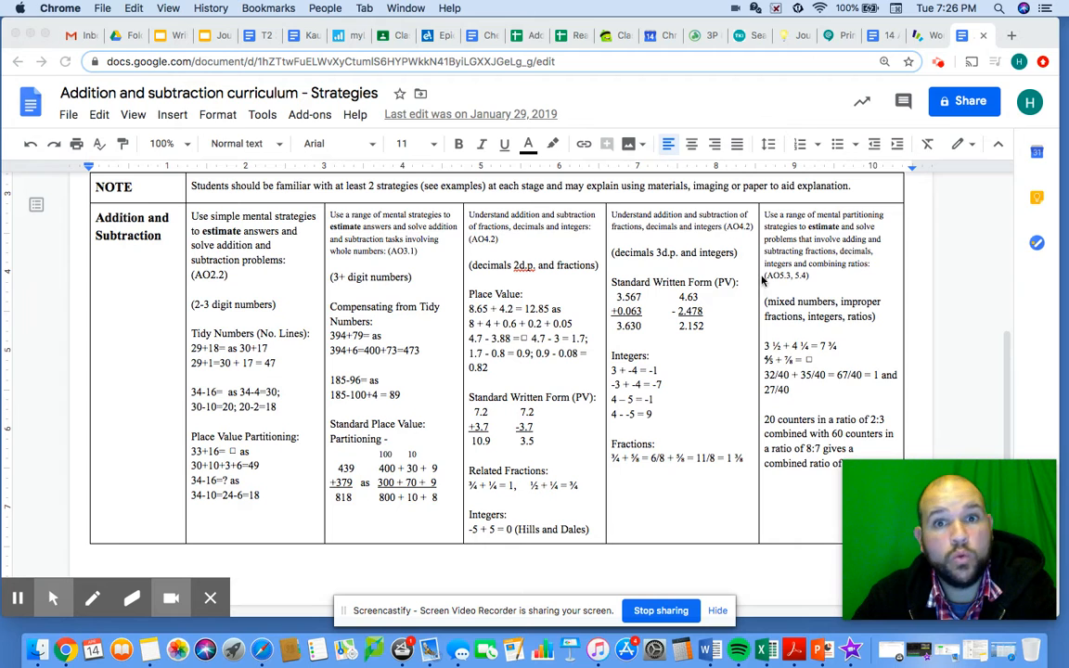
{"action": "mouse_move", "coordinate": [787, 256]}
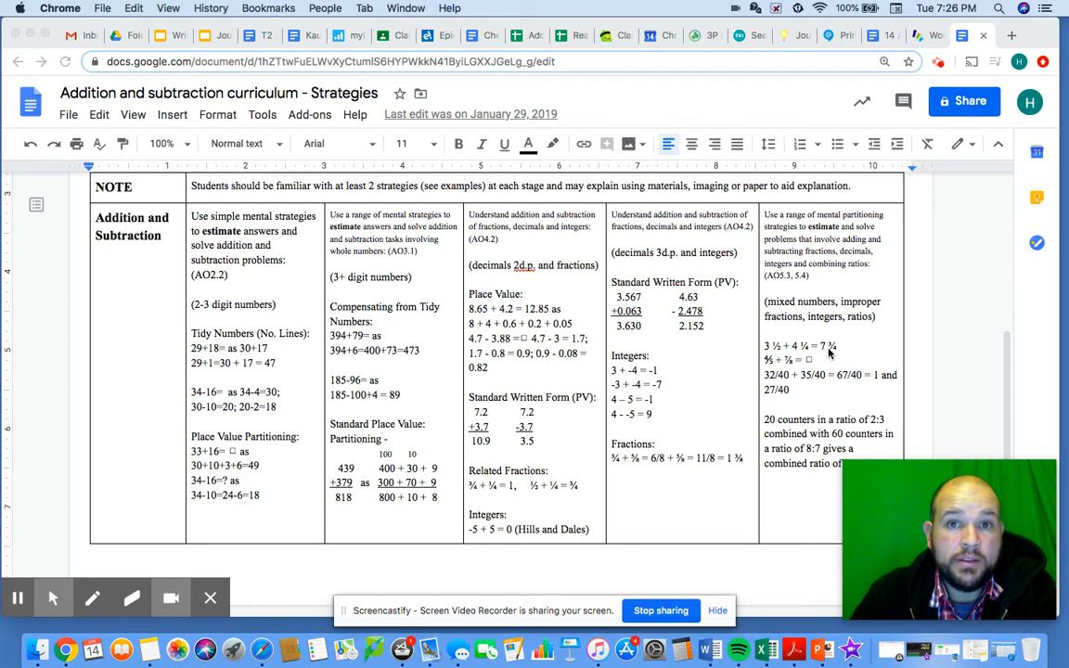
{"action": "mouse_move", "coordinate": [853, 336]}
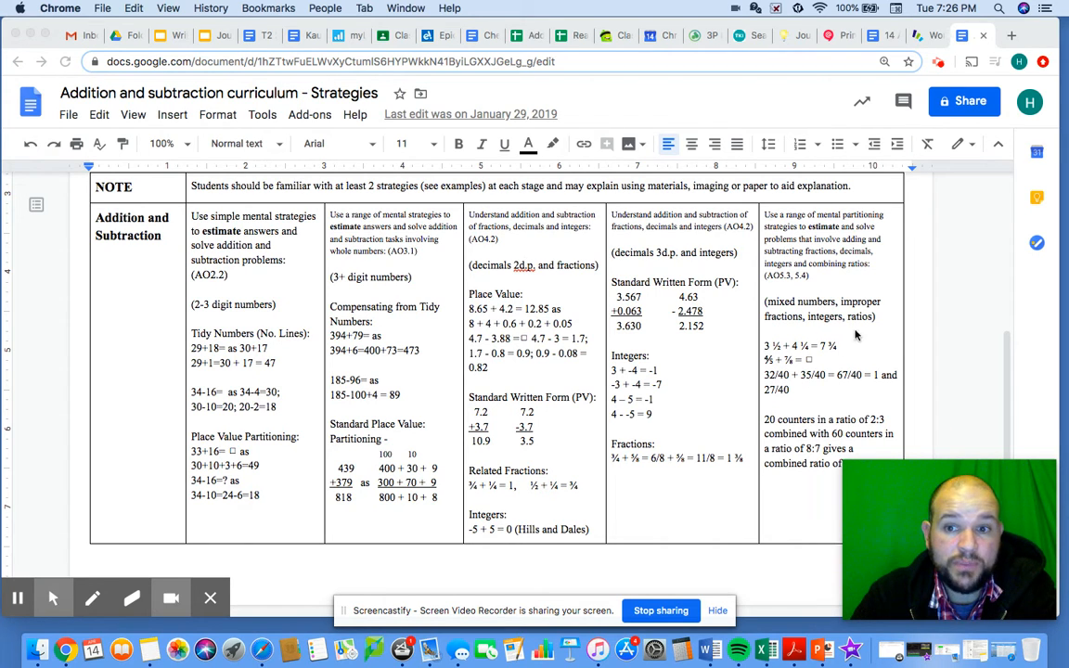
{"action": "mouse_move", "coordinate": [847, 316]}
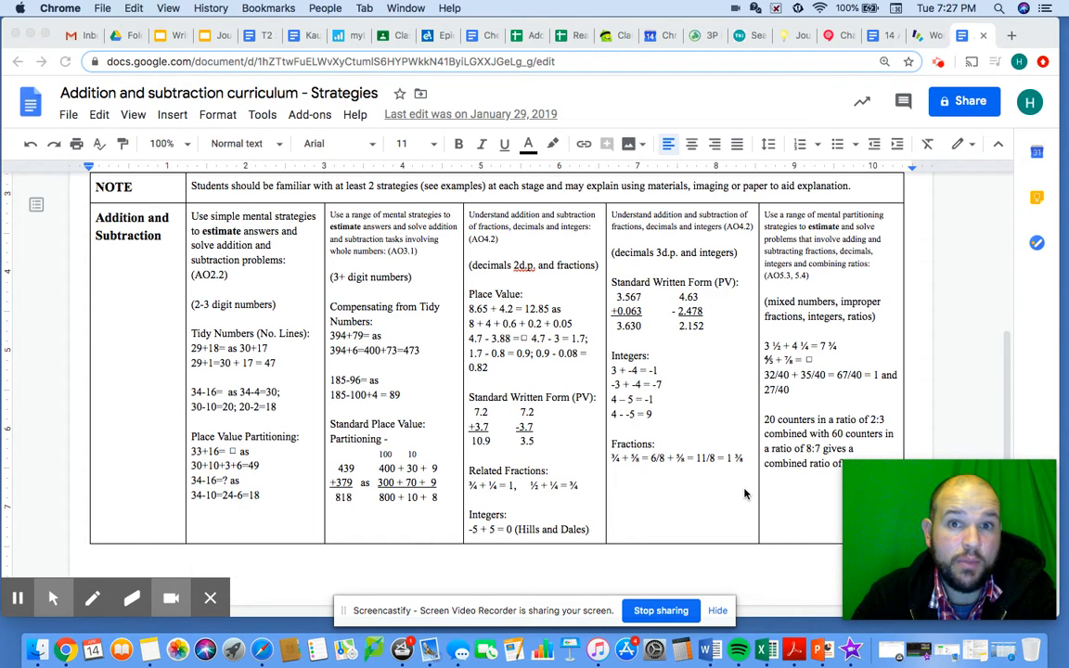
{"action": "scroll", "scroll_direction": "down", "scroll_amount": 3}
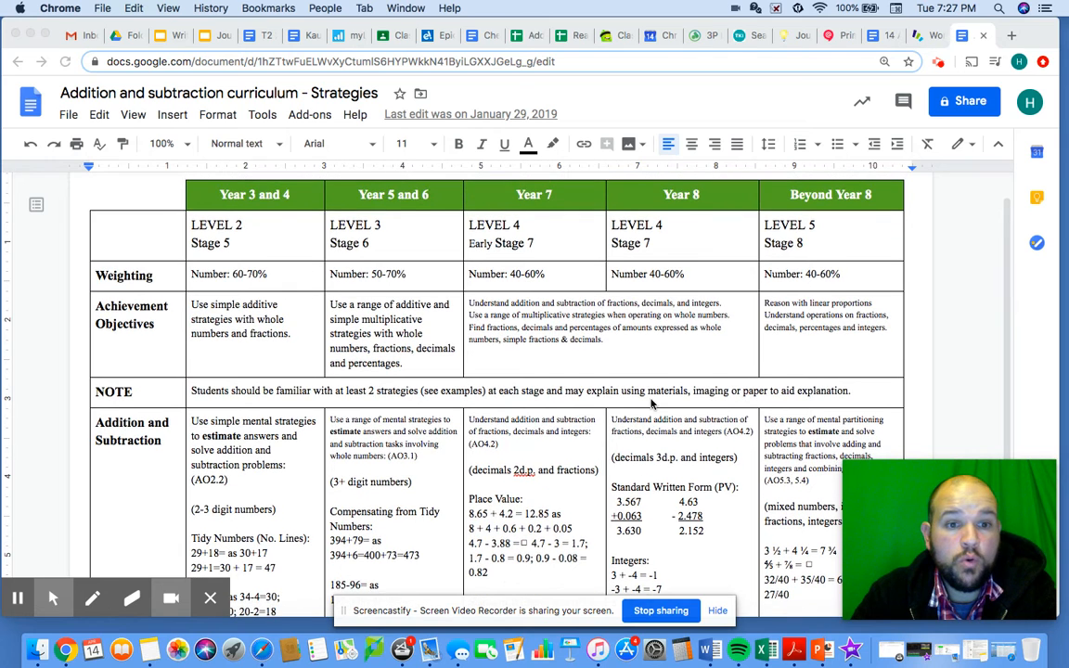
{"action": "scroll", "scroll_direction": "down", "scroll_amount": 3}
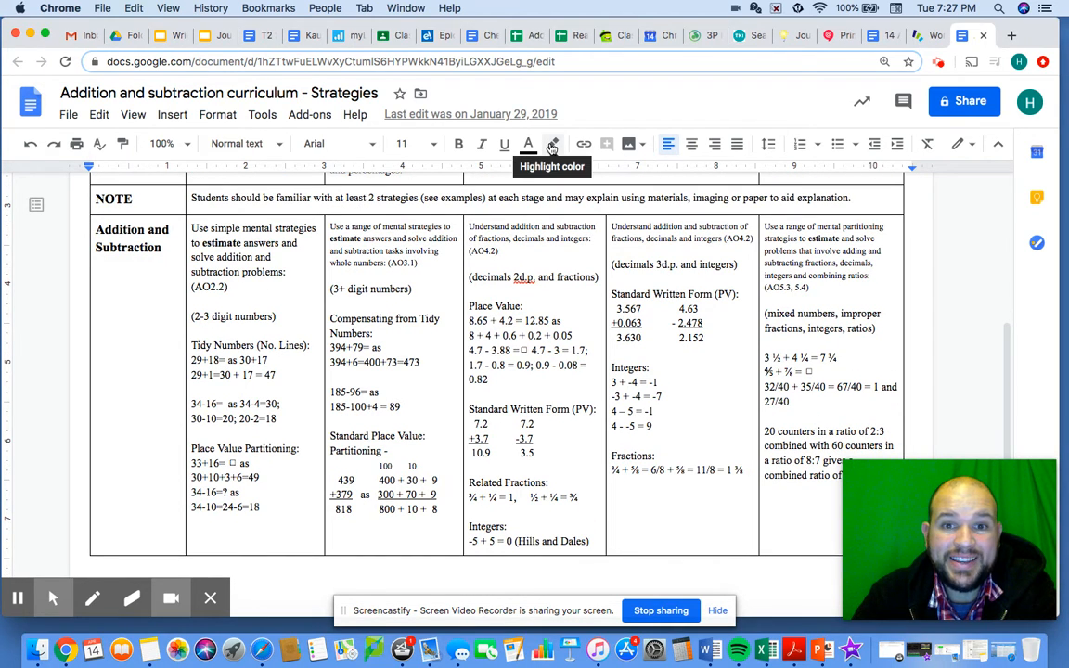
{"action": "left_click", "coordinate": [553, 144]}
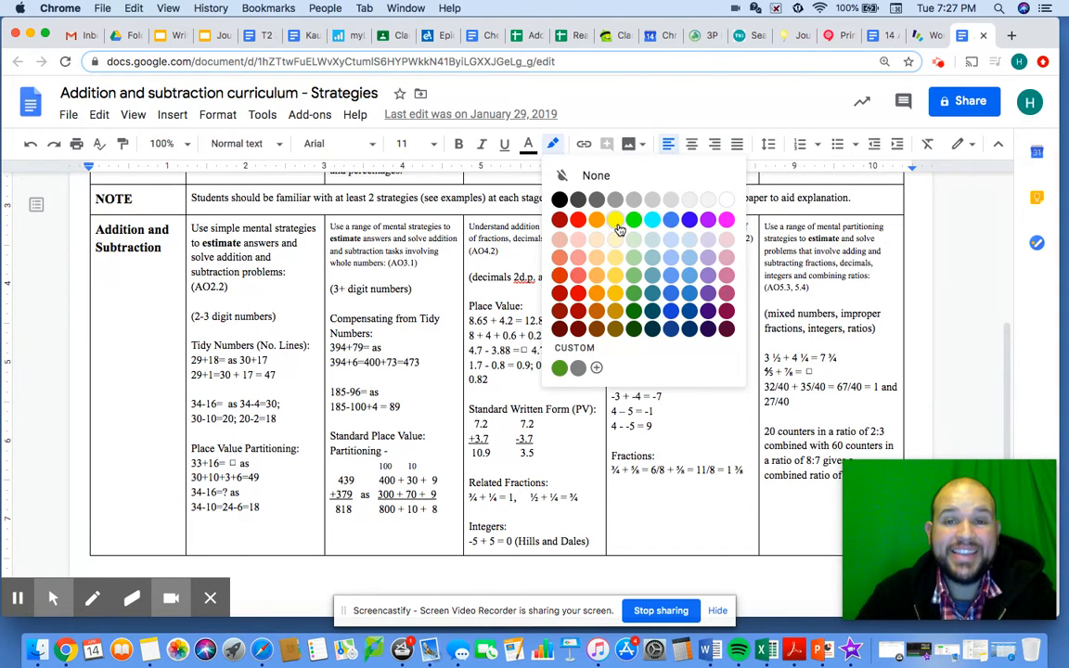
{"action": "mouse_move", "coordinate": [617, 219]}
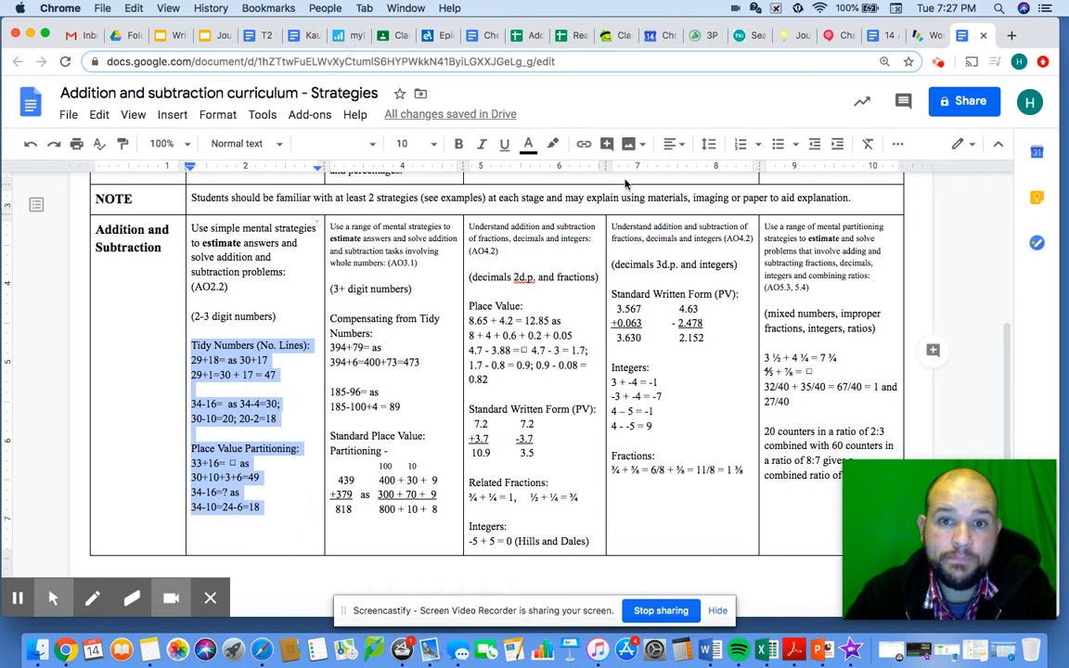
{"action": "left_click", "coordinate": [553, 143]}
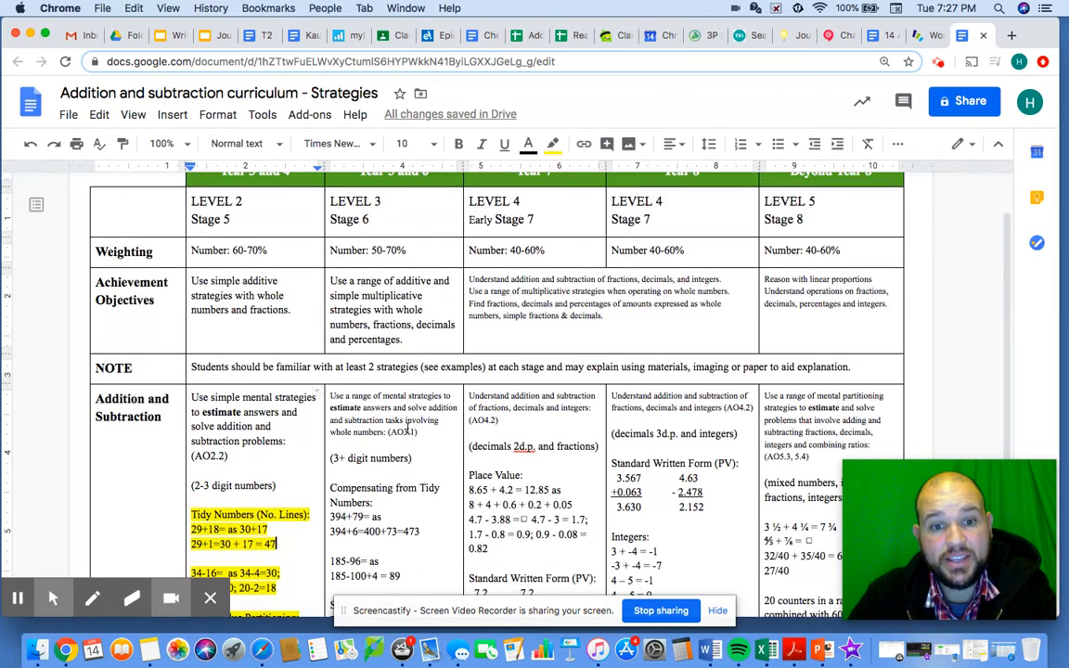
{"action": "scroll", "scroll_direction": "down", "scroll_amount": 3}
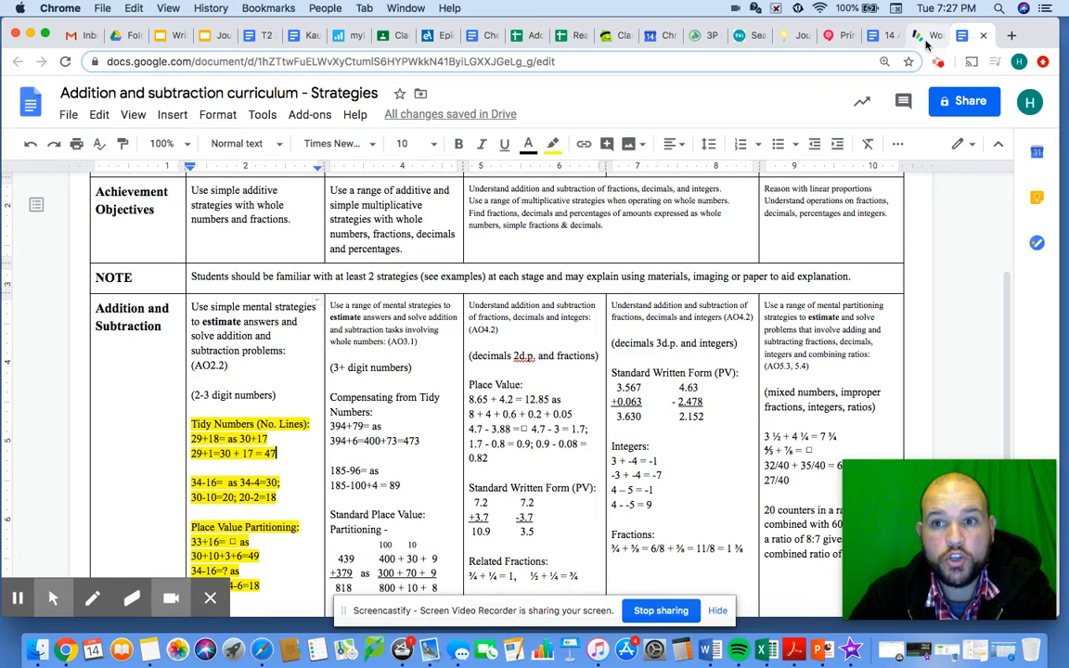
{"action": "left_click", "coordinate": [928, 35]}
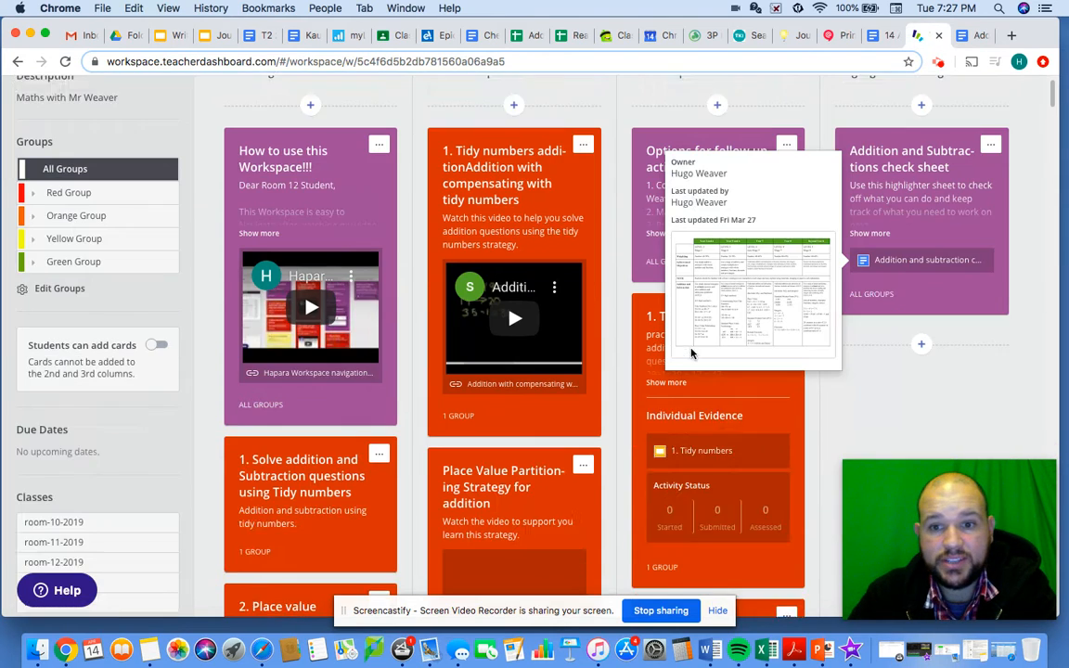
{"action": "scroll", "scroll_direction": "down", "scroll_amount": 3}
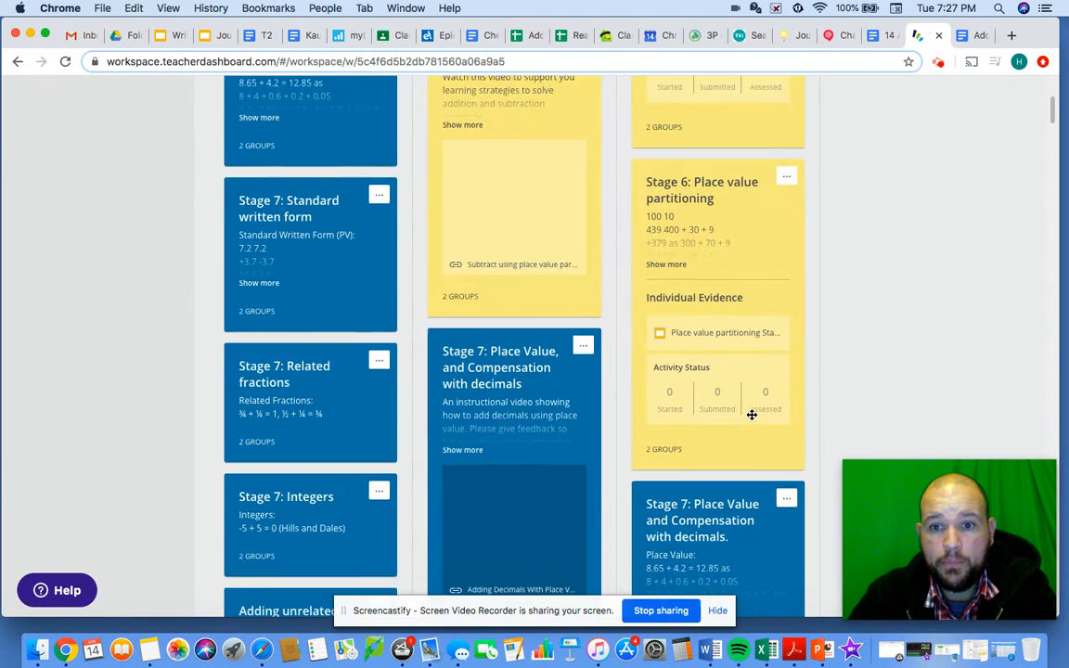
{"action": "scroll", "scroll_direction": "down", "scroll_amount": 3}
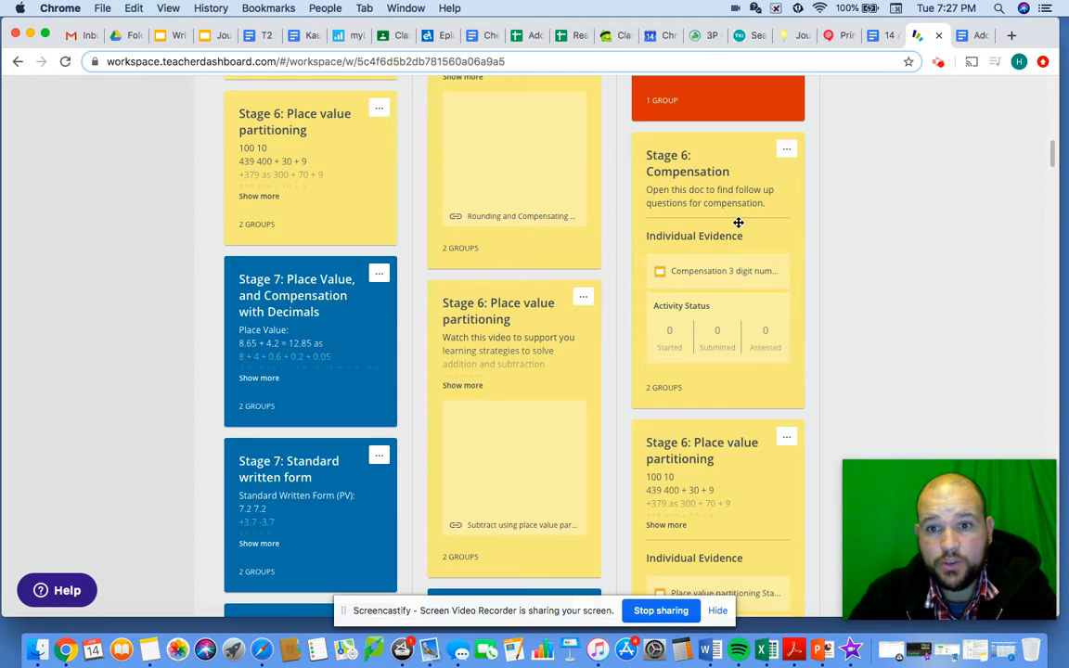
{"action": "mouse_move", "coordinate": [750, 304]}
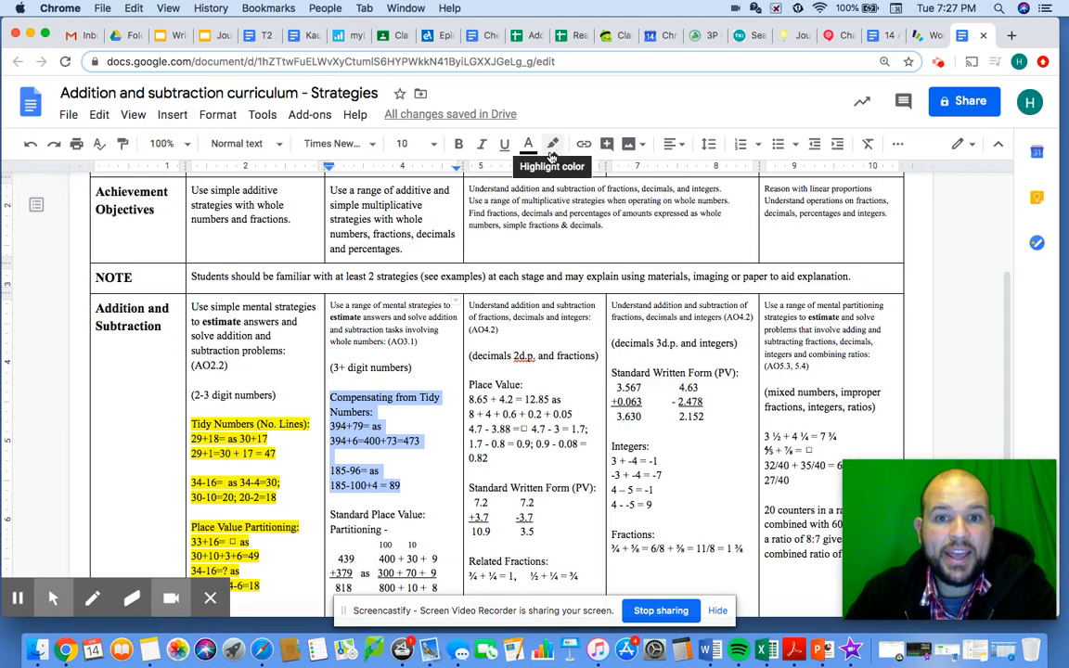
Highlight the Stage 6 Compensating from Tidy Numbers example lines in green.
{"action": "left_click", "coordinate": [553, 145]}
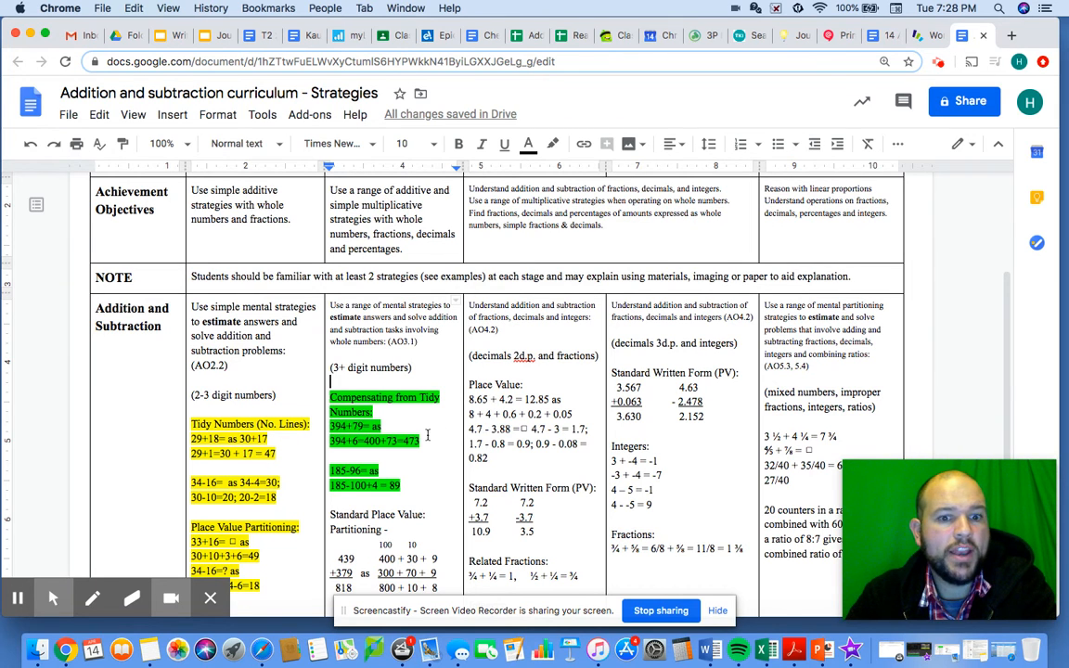
{"action": "scroll", "scroll_direction": "down", "scroll_amount": 3}
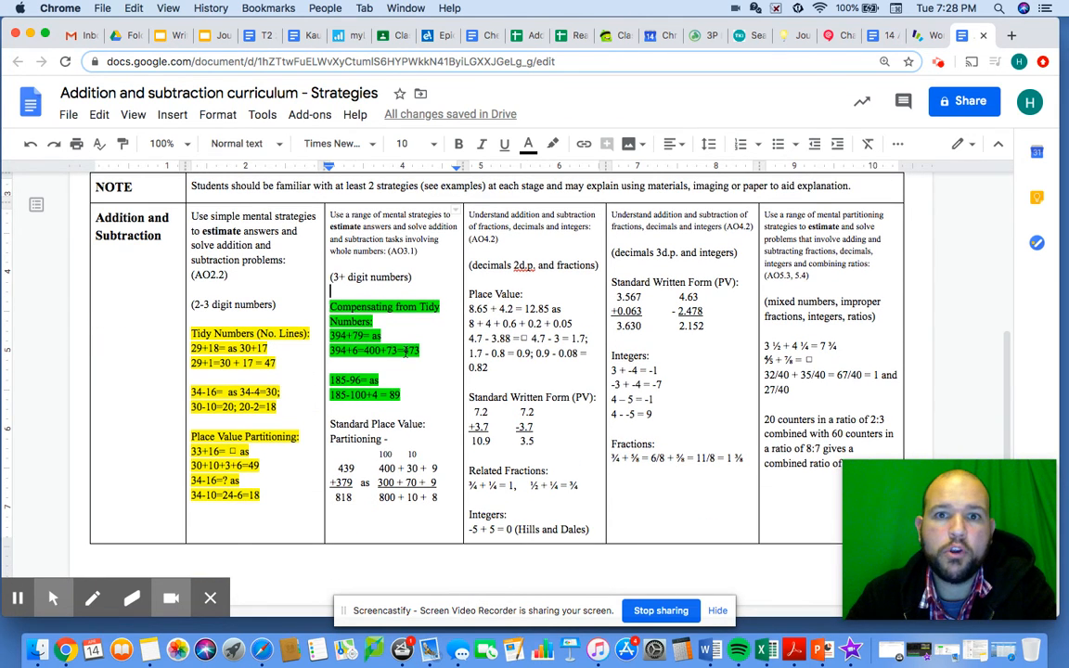